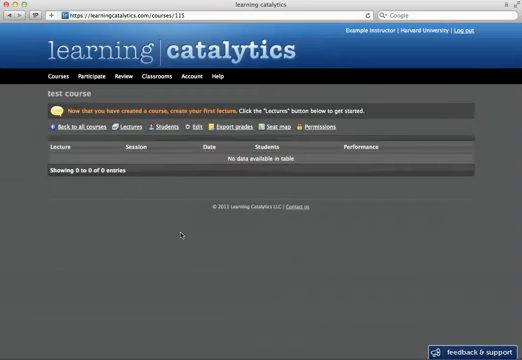
mouse_move(132, 128)
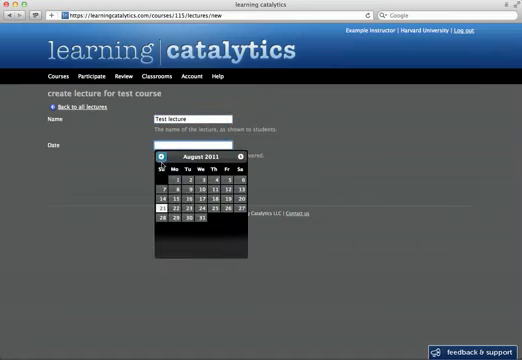
Create the lecture 'Test lecture' with a date picked from the calendar.
click(212, 218)
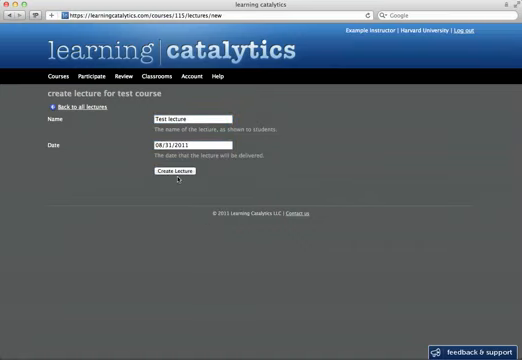
click(176, 170)
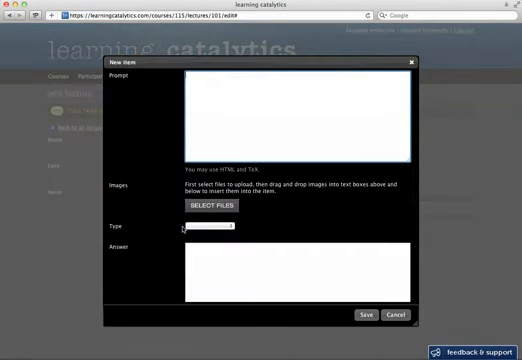
Write the prompt 'When the plate is heated ... size of the hole' and attach the plate image.
text(When the plate)
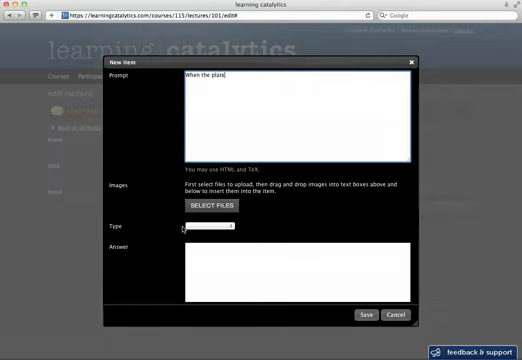
text(is heated, what happens to the)
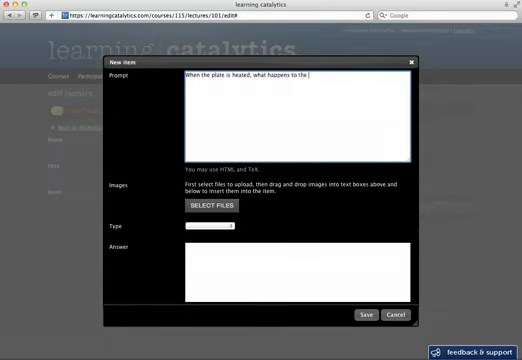
text(size of the hole?)
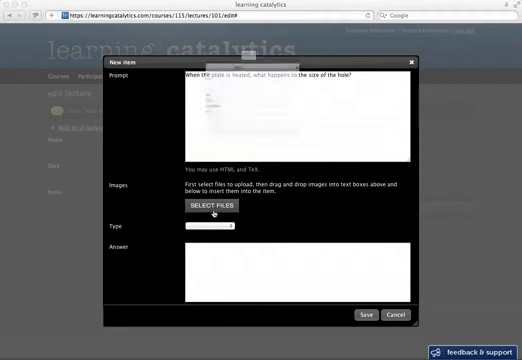
click(210, 204)
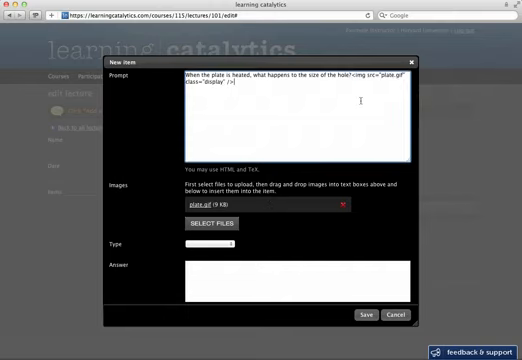
mouse_move(296, 216)
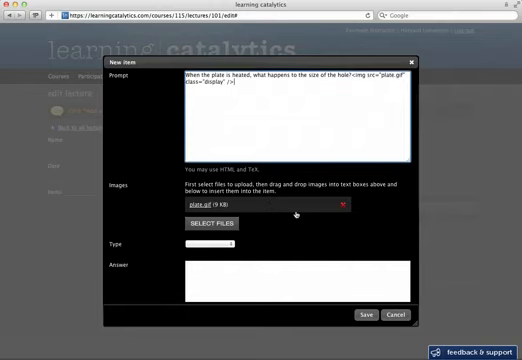
Make the question multiple choice with answers including 'it increases' and 'it stays the same'.
click(212, 244)
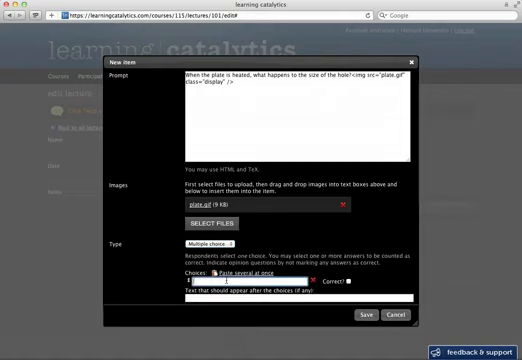
text(it increases.)
text(it decreases.)
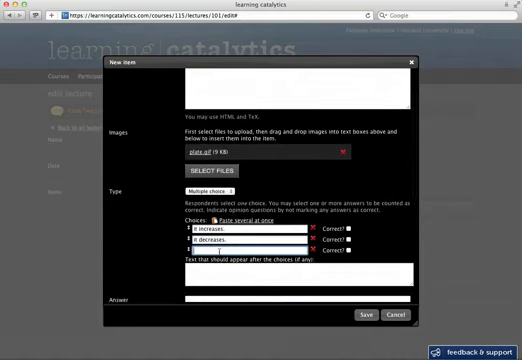
text(it stays the same.)
text(Hi)
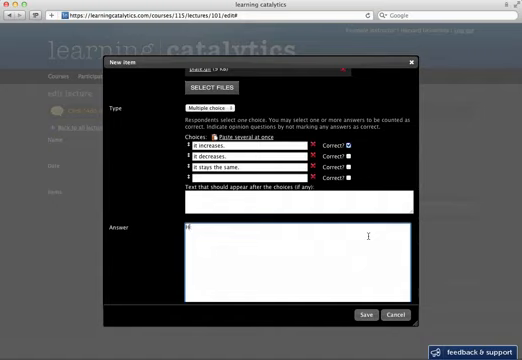
Add the explanation 'Here's where we would put an explanation of why this happens.'.
text(Here's where we would)
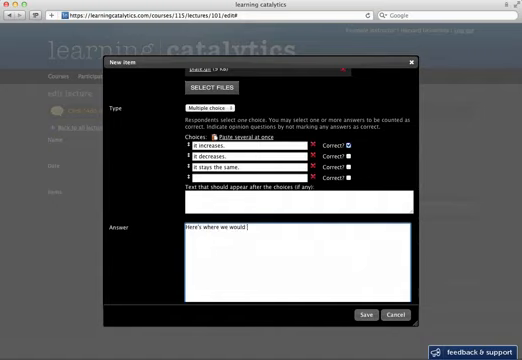
text(put an explanation of)
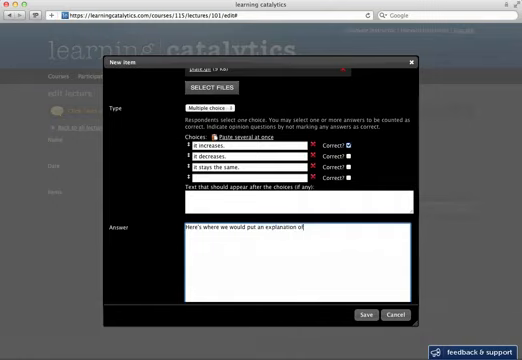
text(why this happens.)
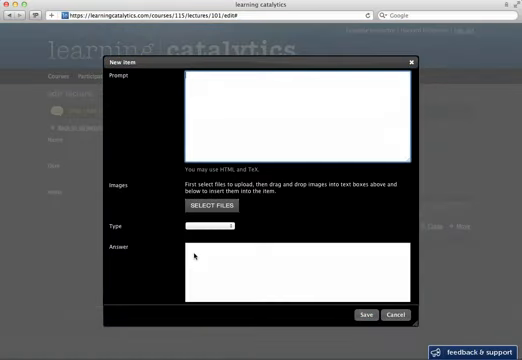
Write a sketch prompt for a function with '^2 + 13' and set the sketch type with background options.
text(Ske)
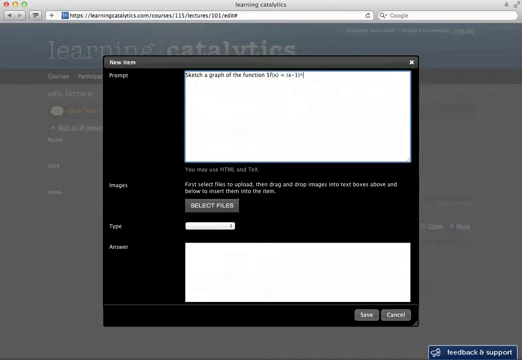
text(^2 +)
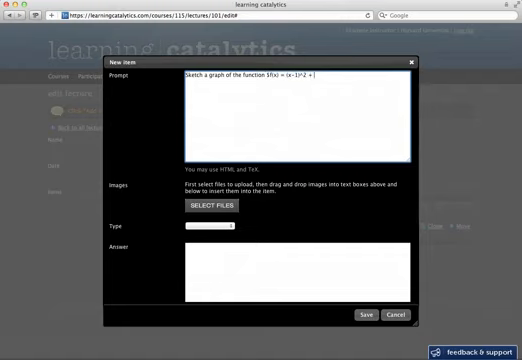
text(13.)
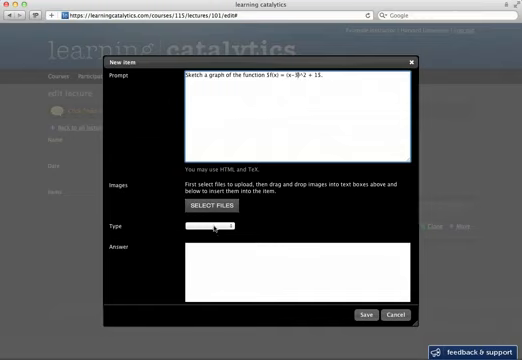
click(210, 228)
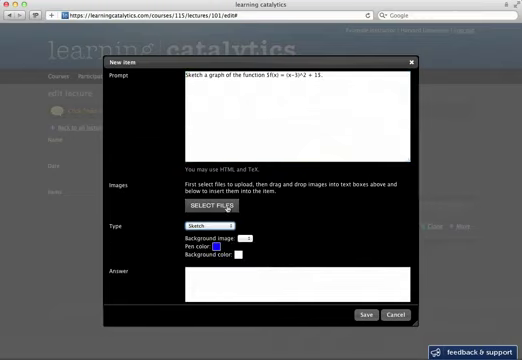
click(208, 204)
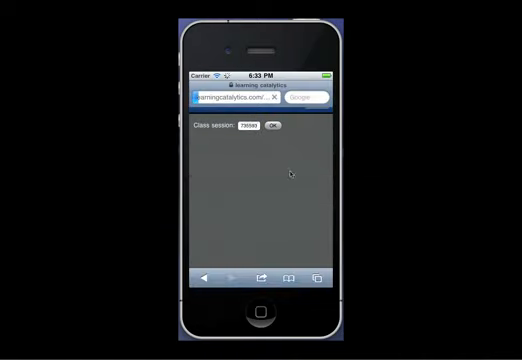
Join the session on the phone, choose a seat on the map, and read the heated-plate question.
click(268, 128)
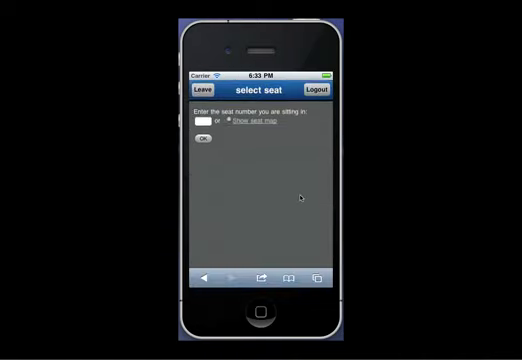
mouse_move(234, 130)
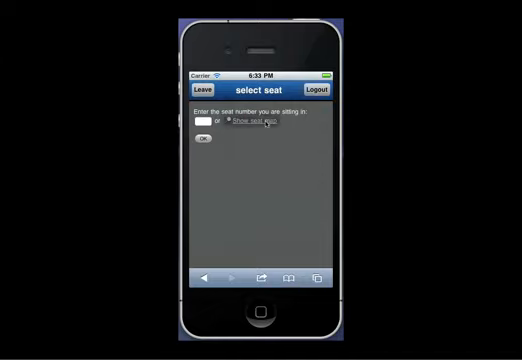
click(248, 124)
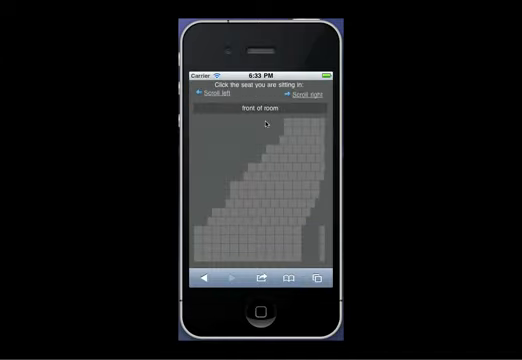
click(304, 100)
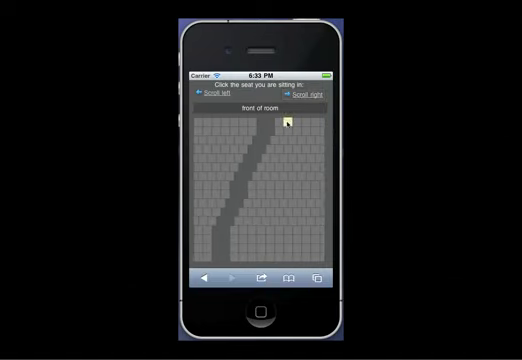
scroll(down, 3)
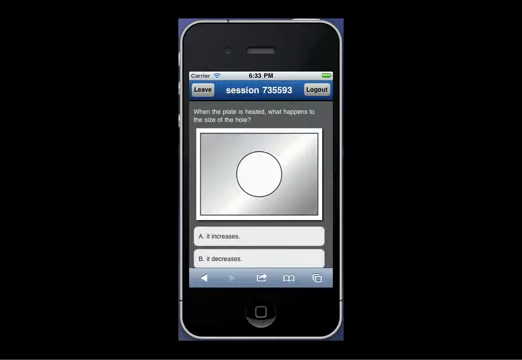
scroll(down, 3)
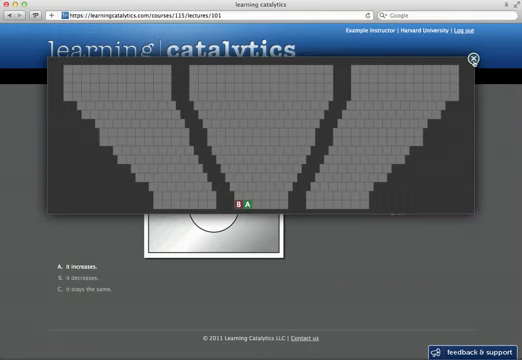
Dismiss the response seat map and confirm the peer discussion group settings.
click(472, 64)
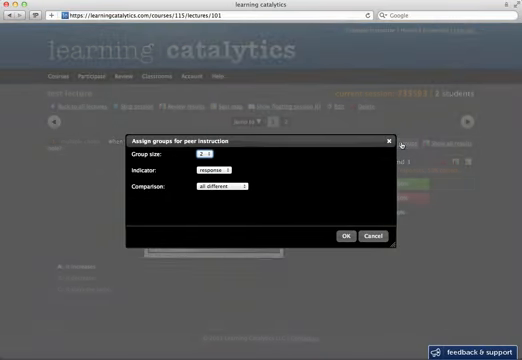
mouse_move(254, 172)
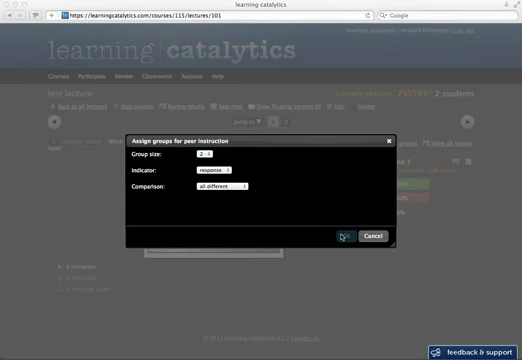
click(344, 236)
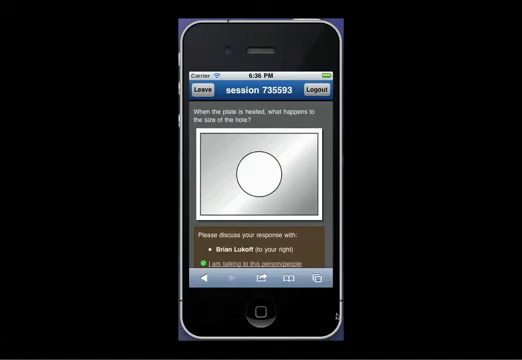
Scroll the phone past the discussion partner message to reach the sketch question.
scroll(down, 3)
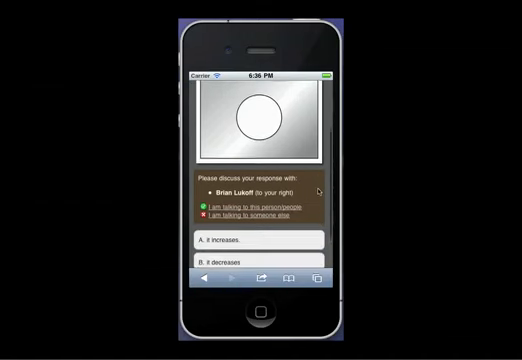
scroll(down, 3)
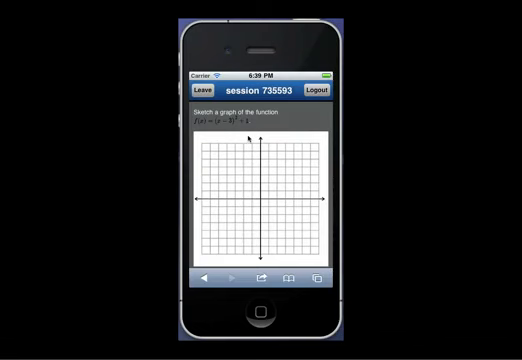
Draw a curve on the phone's graph grid, then stop the live session from the instructor view.
drag(248, 150, 304, 184)
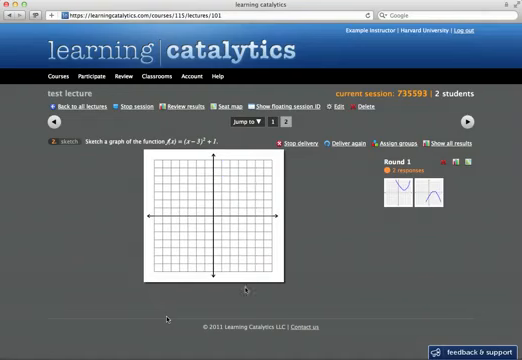
mouse_move(432, 212)
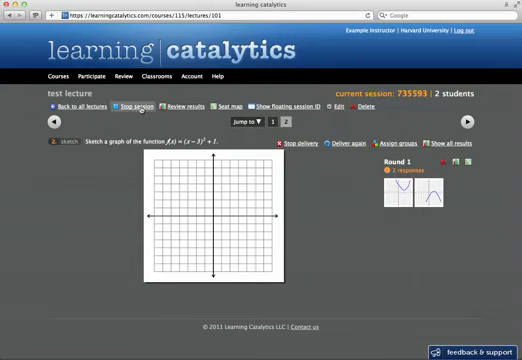
click(132, 104)
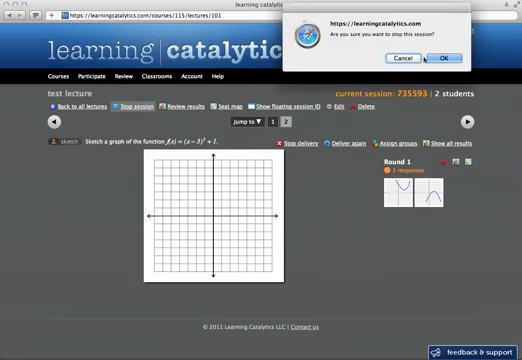